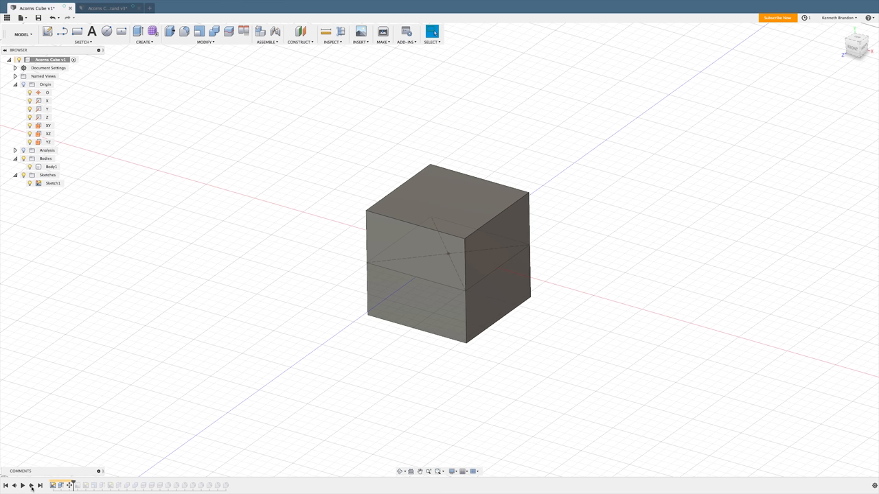
mouse_move(453, 258)
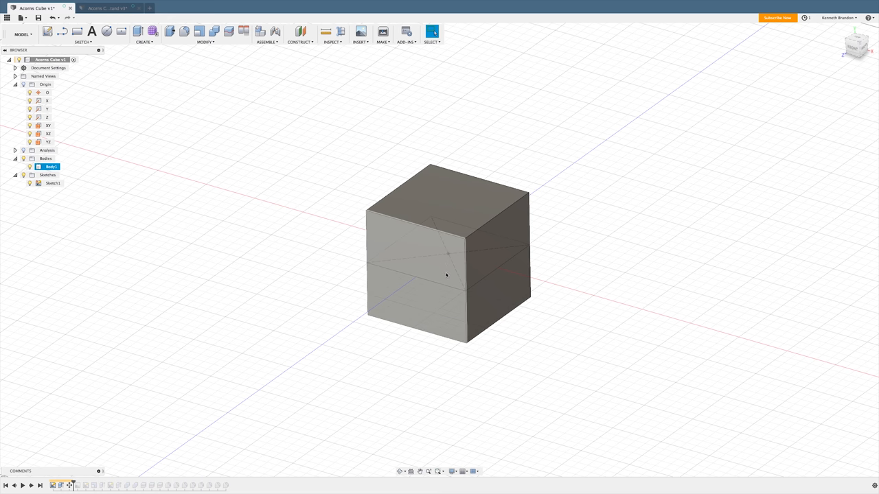
mouse_move(445, 281)
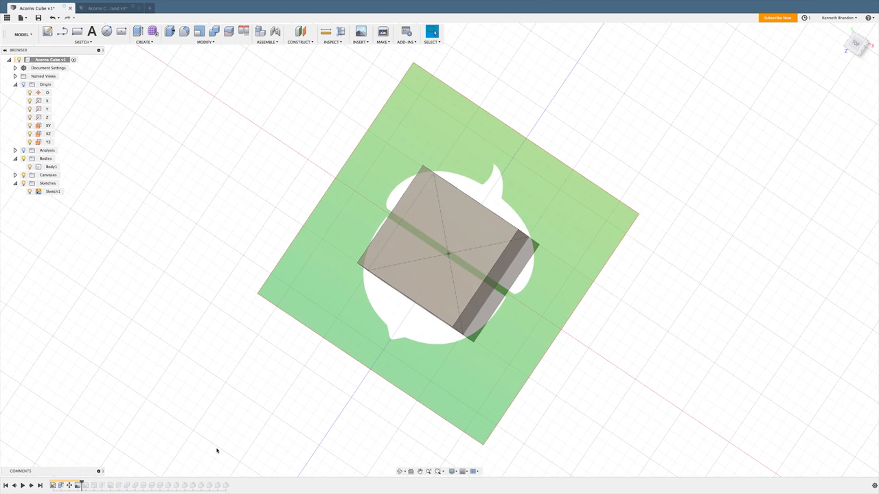
- Trace the acorn outline over the logo canvas and extrude it to the cube's height
scroll(up, 3)
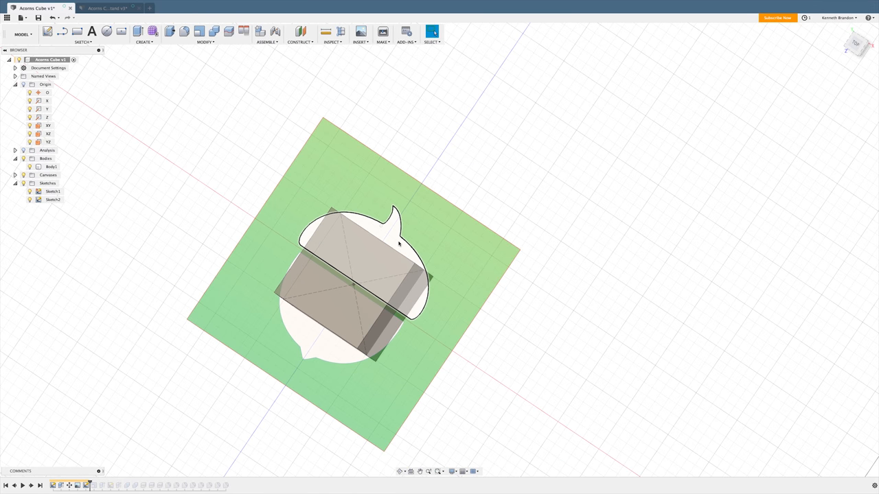
click(50, 168)
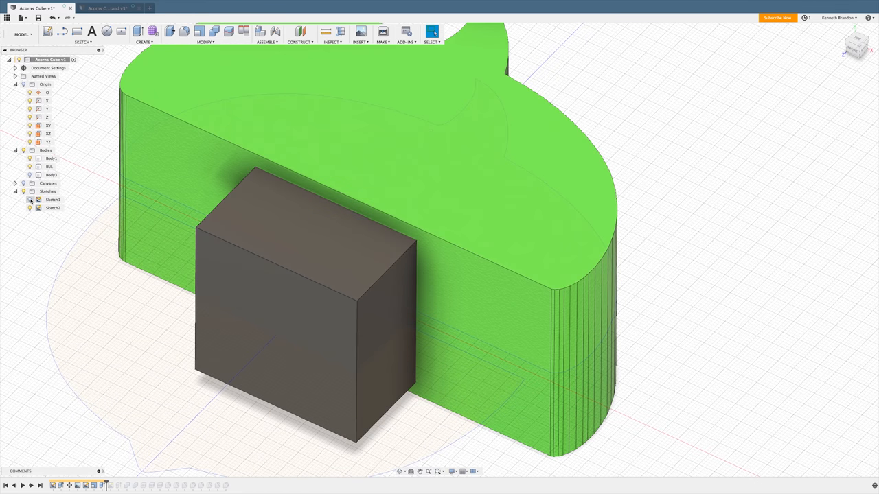
- Extrude-cut a thin rectangle across the acorn, splitting the body into two halves
click(51, 176)
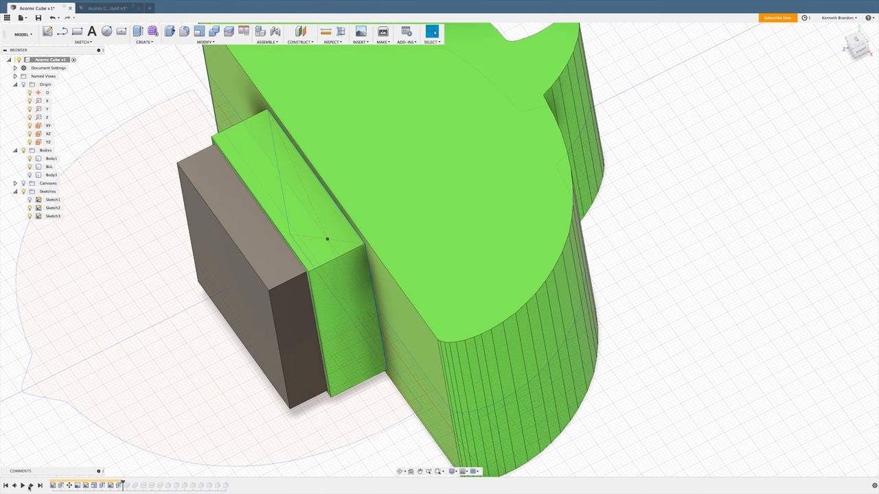
mouse_move(108, 456)
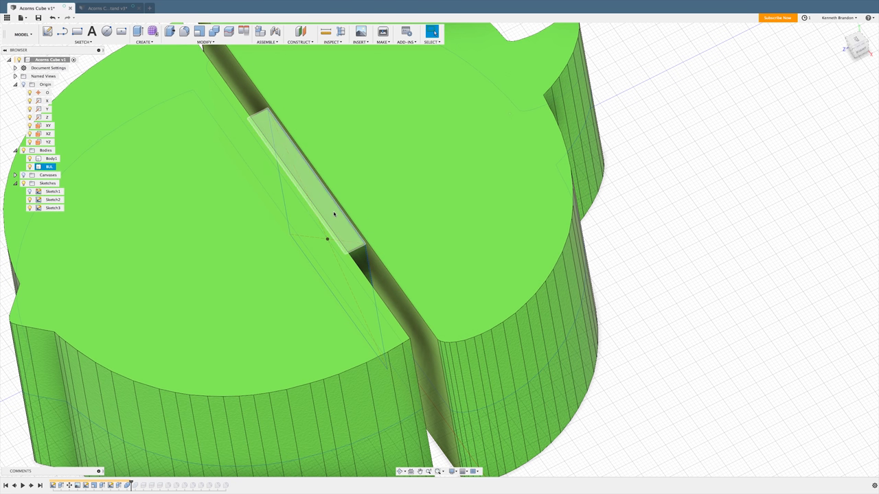
click(333, 30)
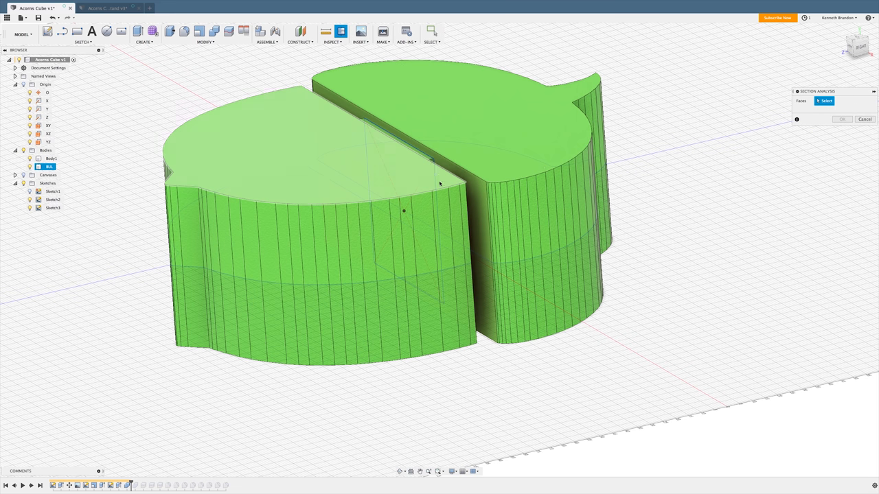
- Place and accept a Section Analysis through the split acorn to check its interior
click(446, 204)
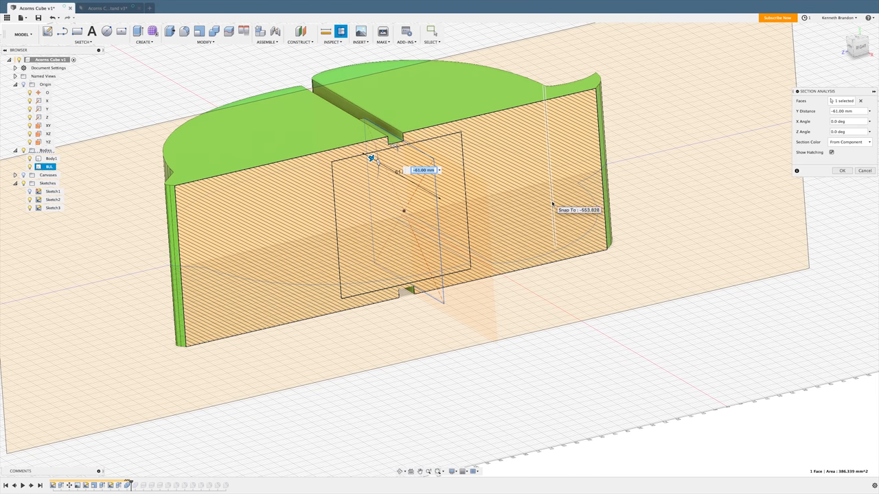
click(842, 171)
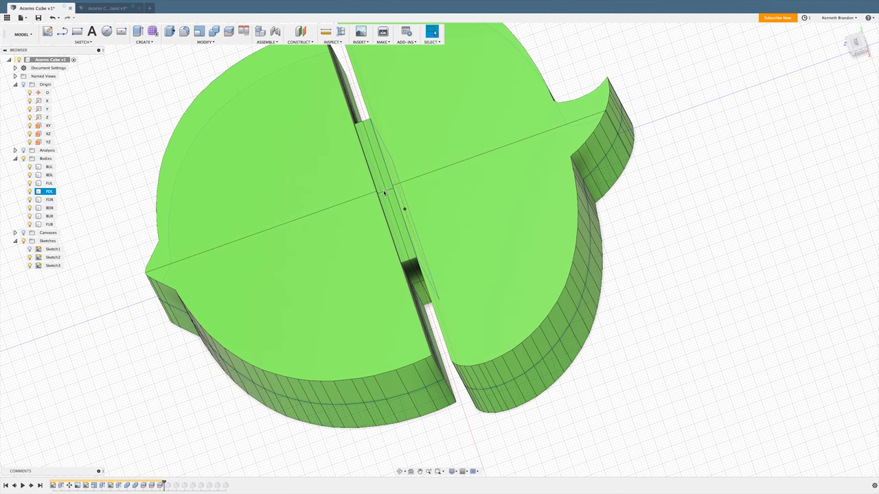
click(49, 225)
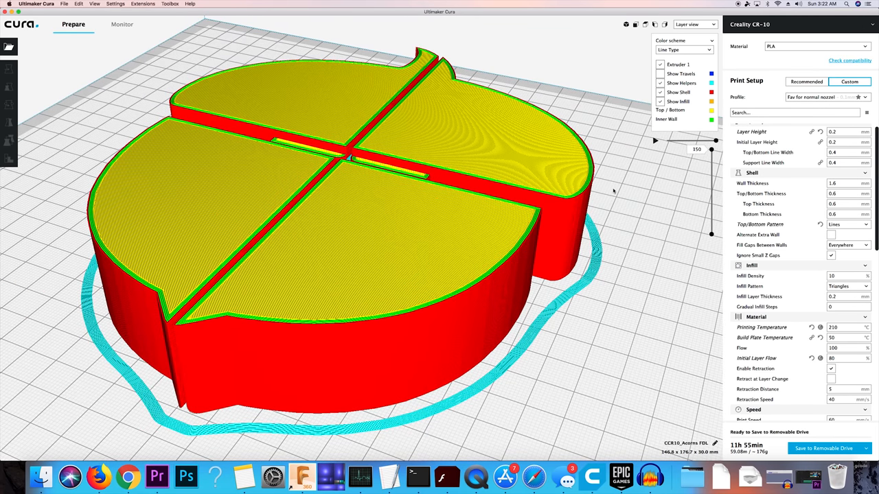
- Drag the layer slider through low, mid and top layers to inspect walls, triangle infill and the core
drag(711, 140, 711, 214)
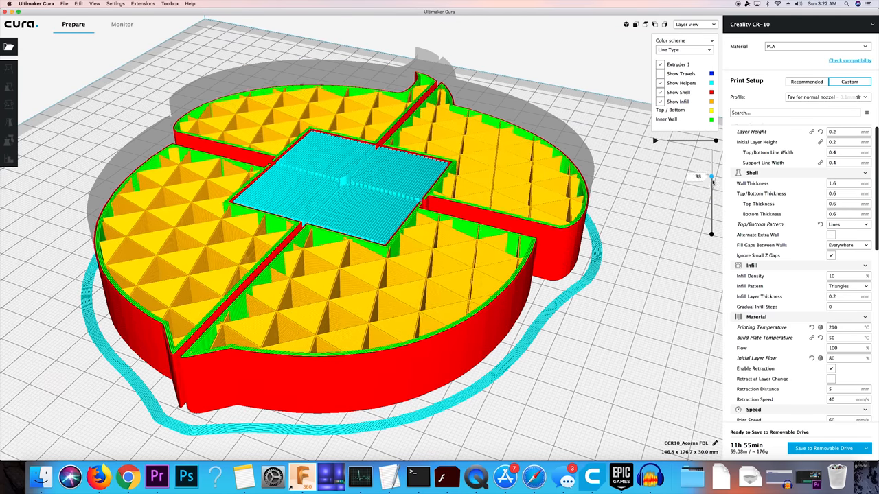
drag(712, 179, 711, 199)
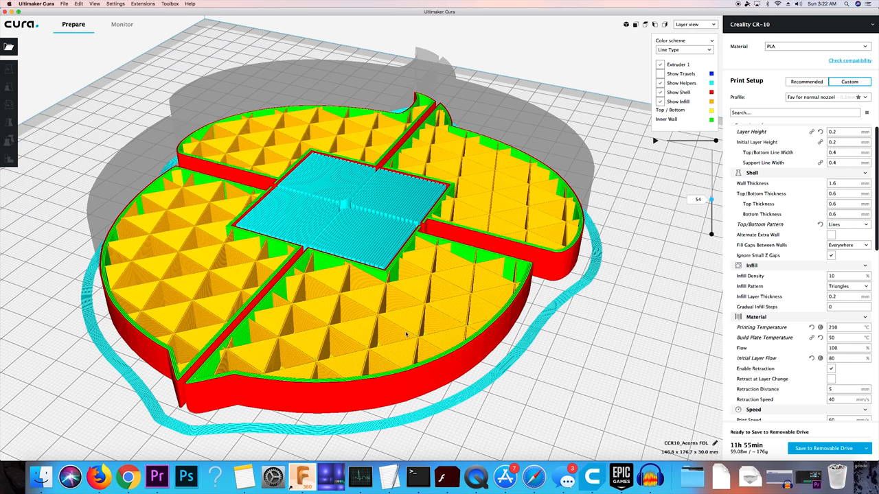
mouse_move(422, 313)
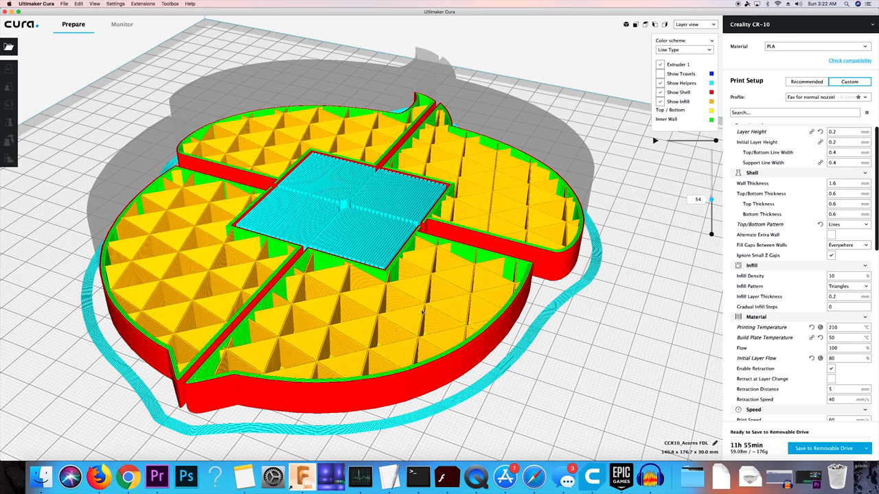
drag(711, 140, 711, 207)
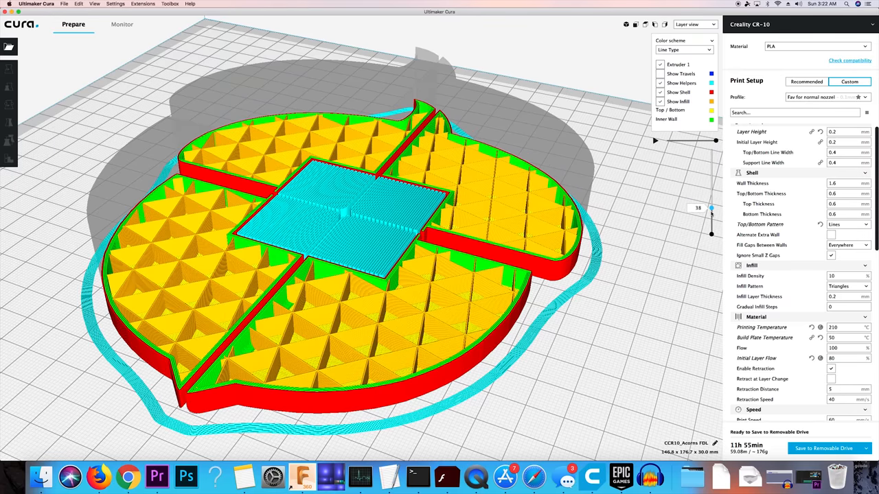
drag(711, 209, 712, 225)
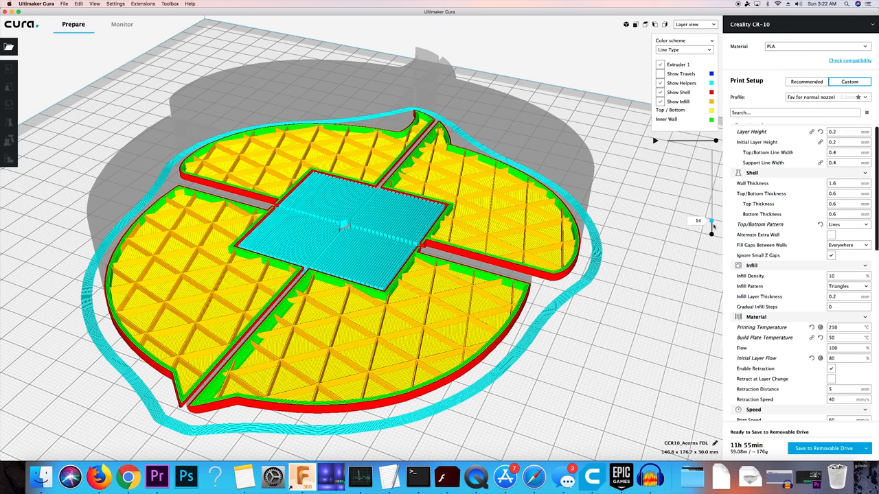
drag(712, 233, 711, 169)
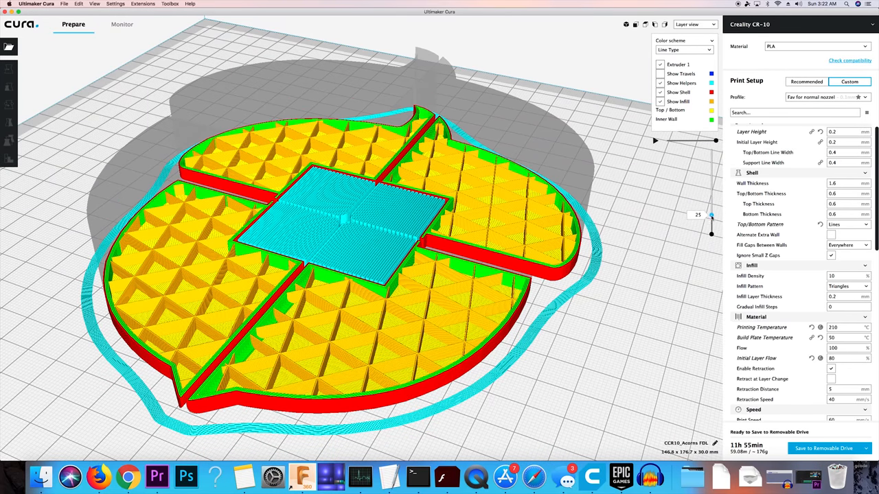
drag(711, 215, 711, 231)
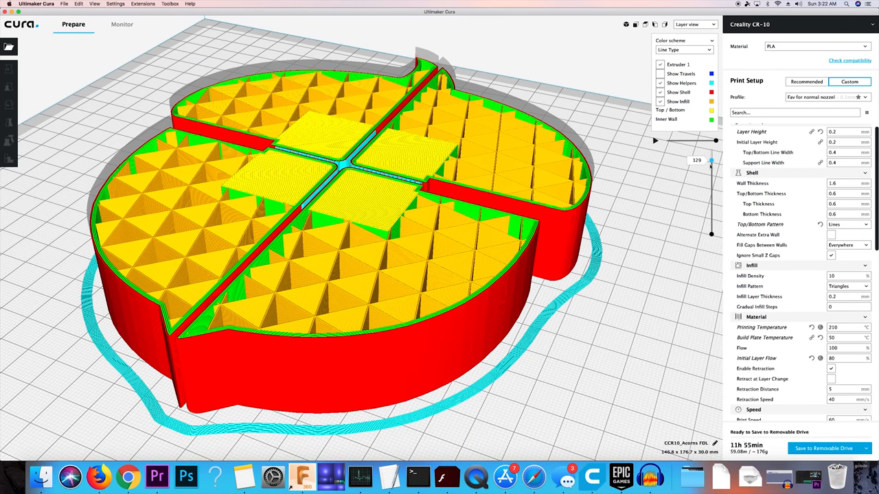
drag(712, 159, 712, 162)
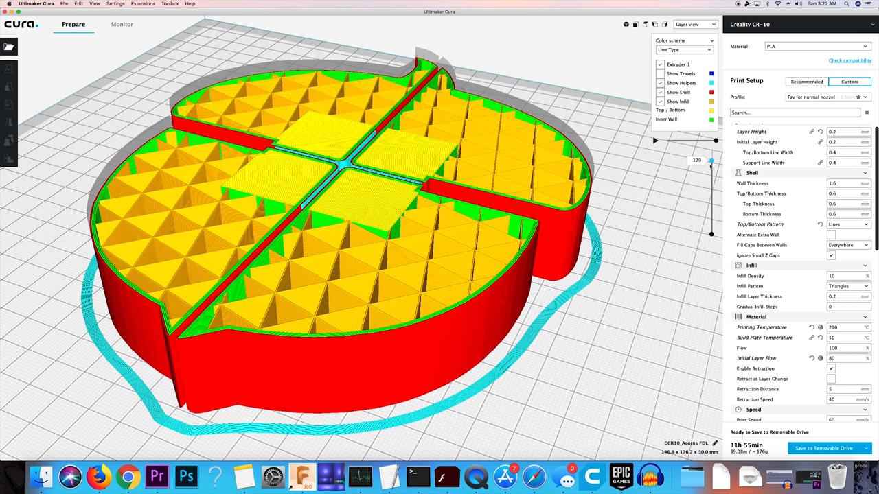
drag(711, 160, 711, 153)
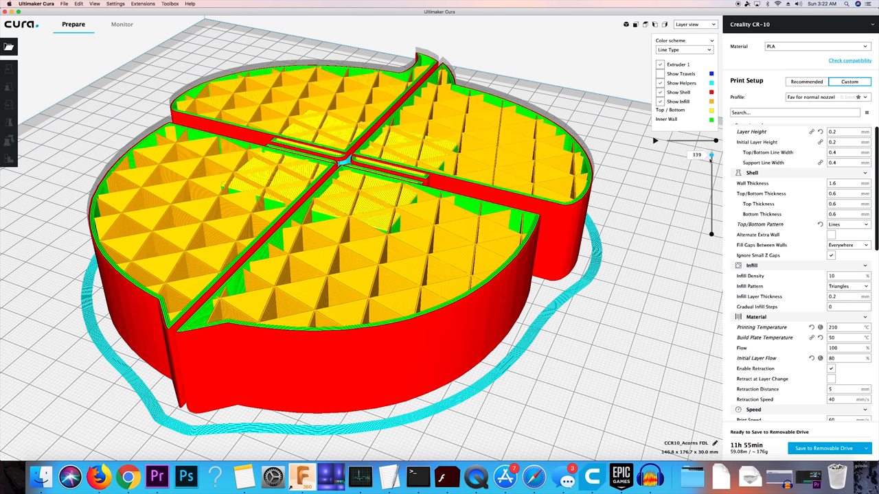